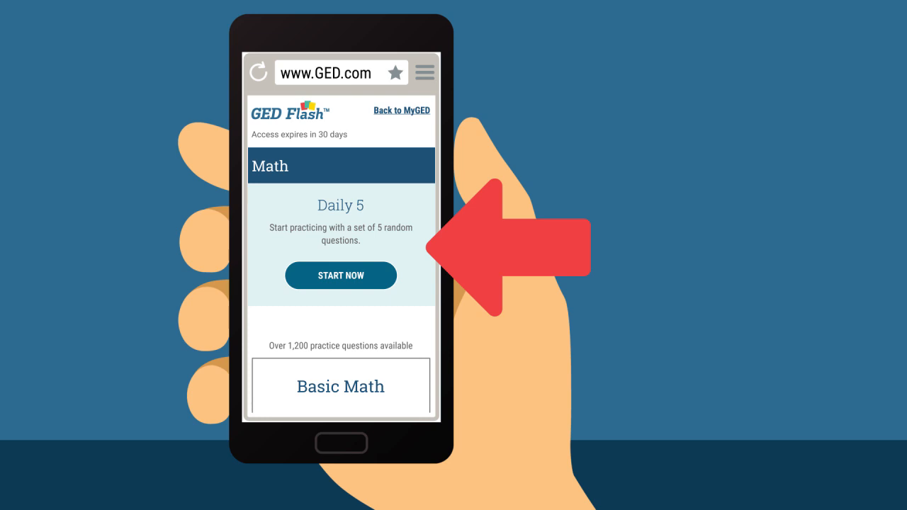
# Scroll past Daily 5 to the Basic Math through Graphs and Functions areas, then start practice.
pyautogui.scroll(-3)
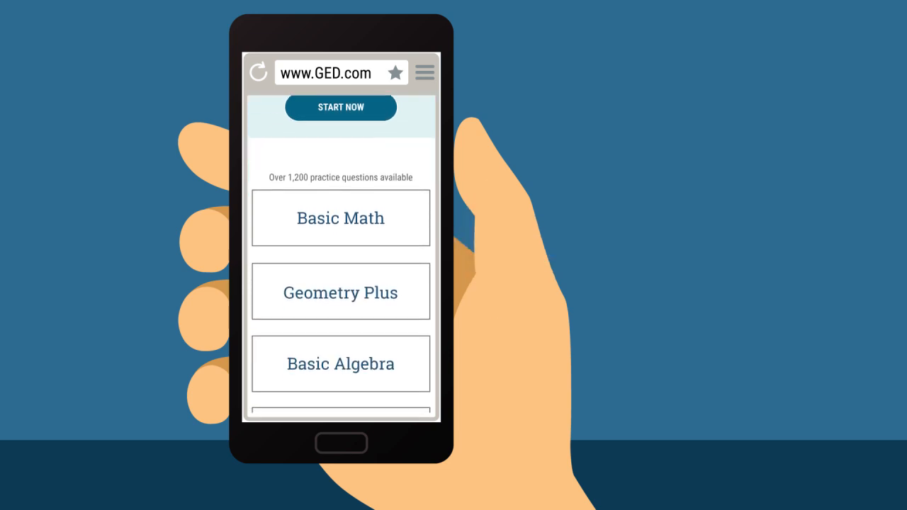
pyautogui.scroll(-3)
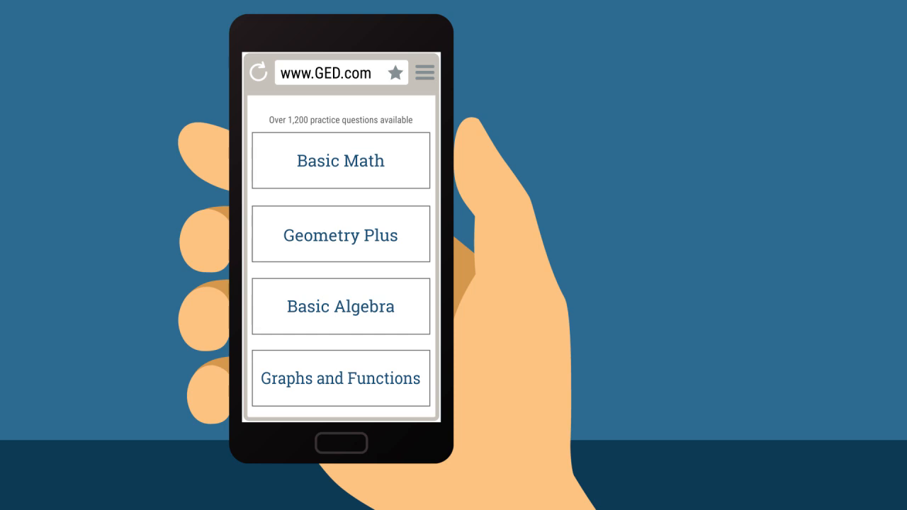
pyautogui.click(340, 306)
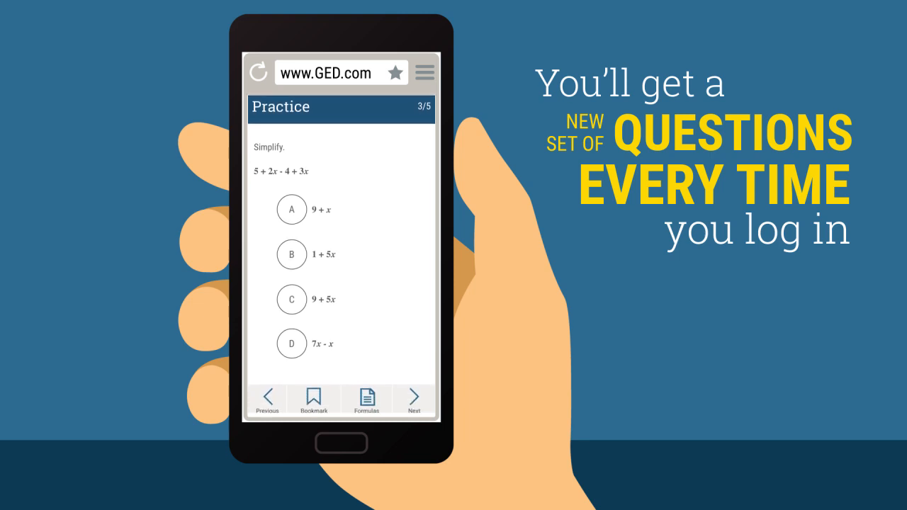
# Answer question 3 with option B, 1 + 5x, and submit it for checking.
pyautogui.click(291, 252)
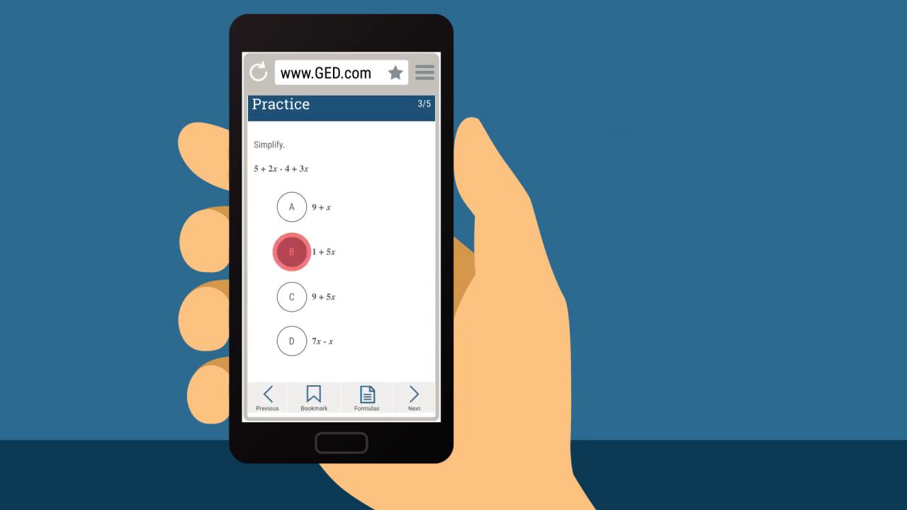
pyautogui.click(290, 253)
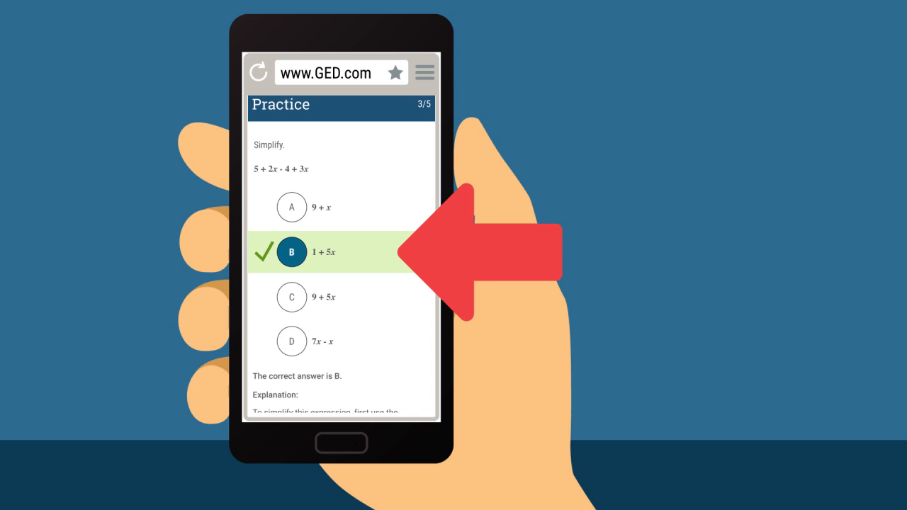
# Scroll through the explanation to the final step 1 + 5x and bookmark question 3.
pyautogui.scroll(-3)
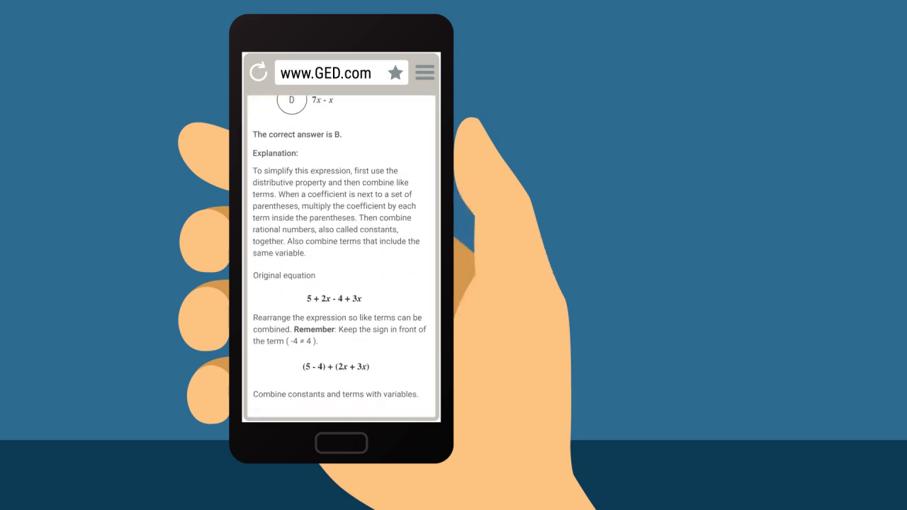
pyautogui.scroll(-3)
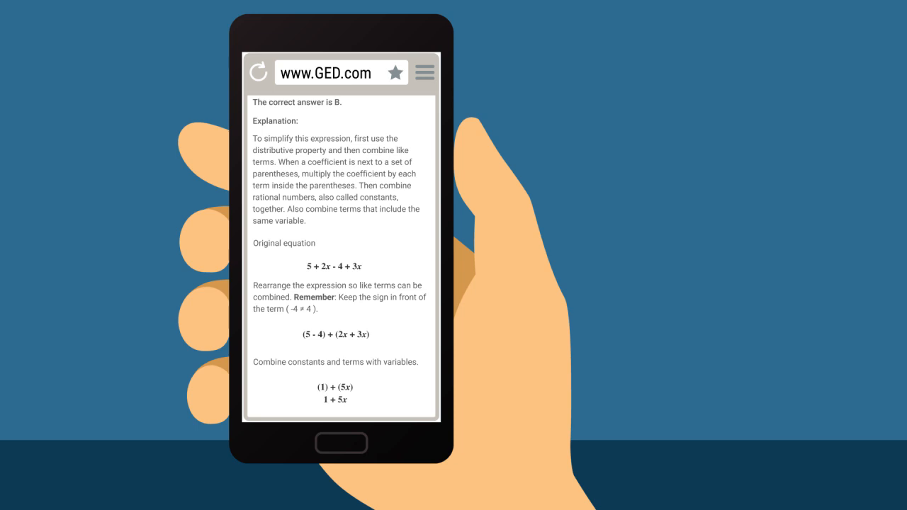
pyautogui.scroll(-3)
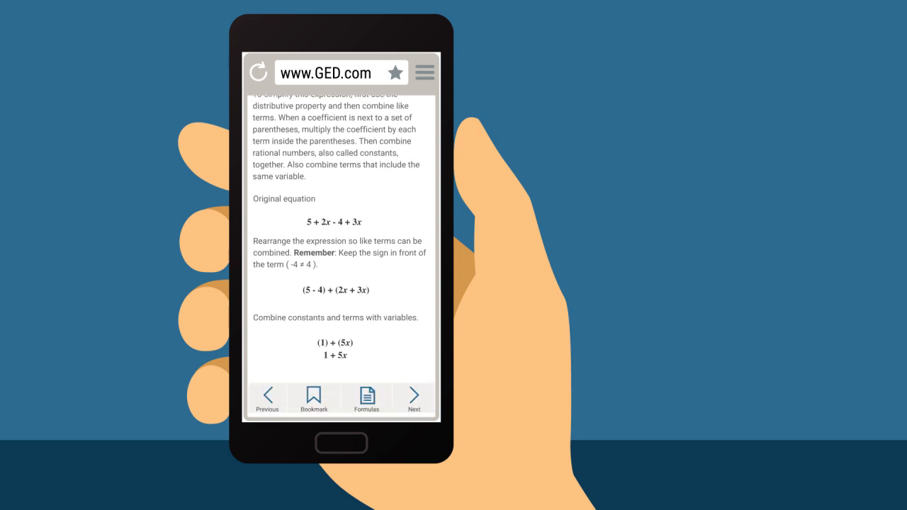
pyautogui.click(313, 394)
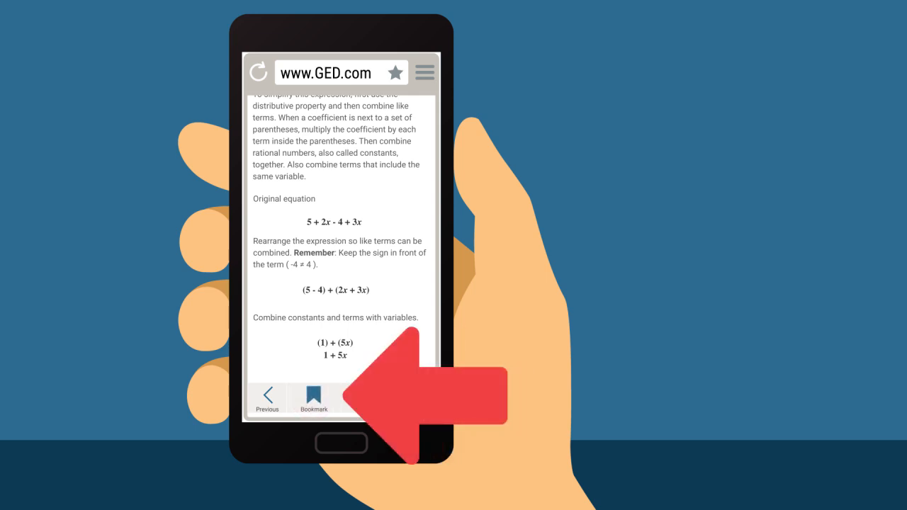